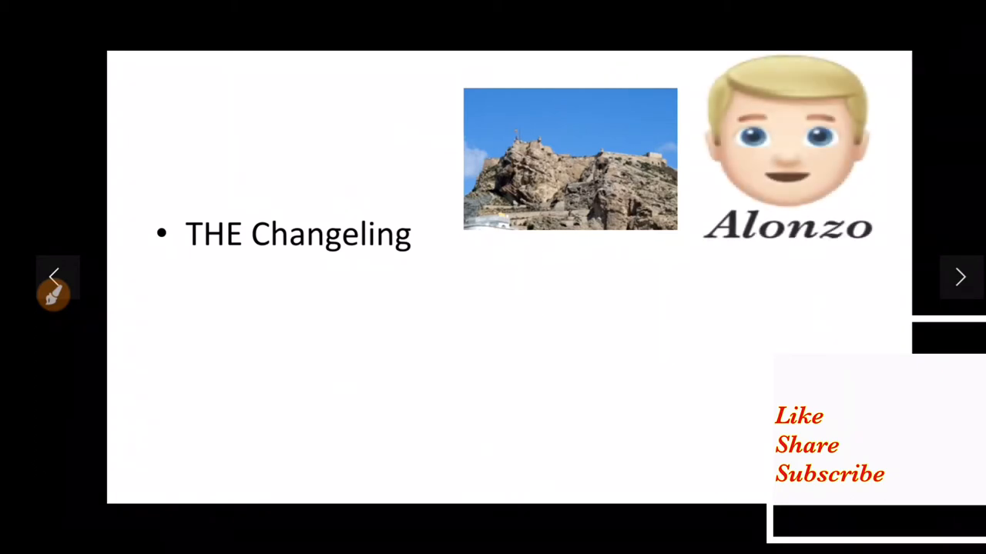
left_click(961, 277)
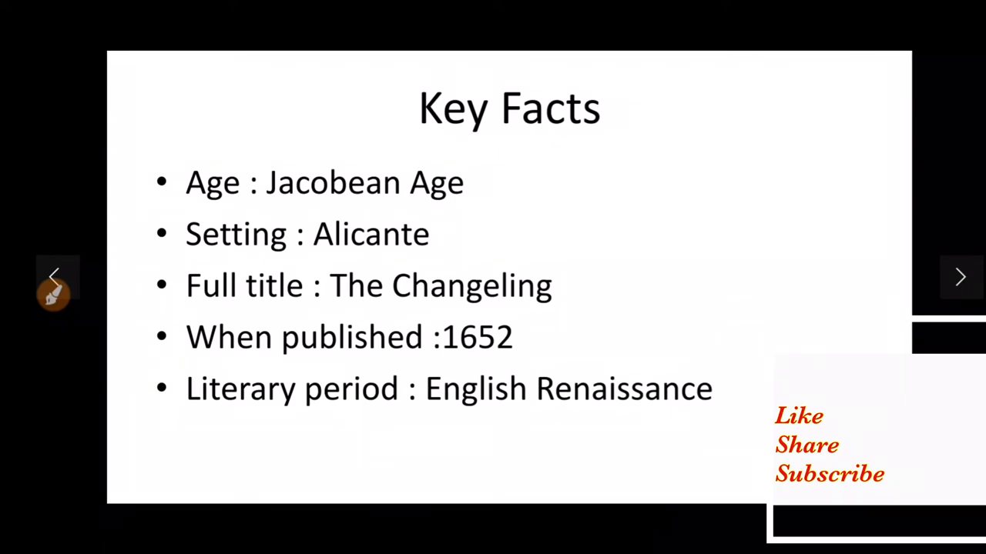
left_click(961, 277)
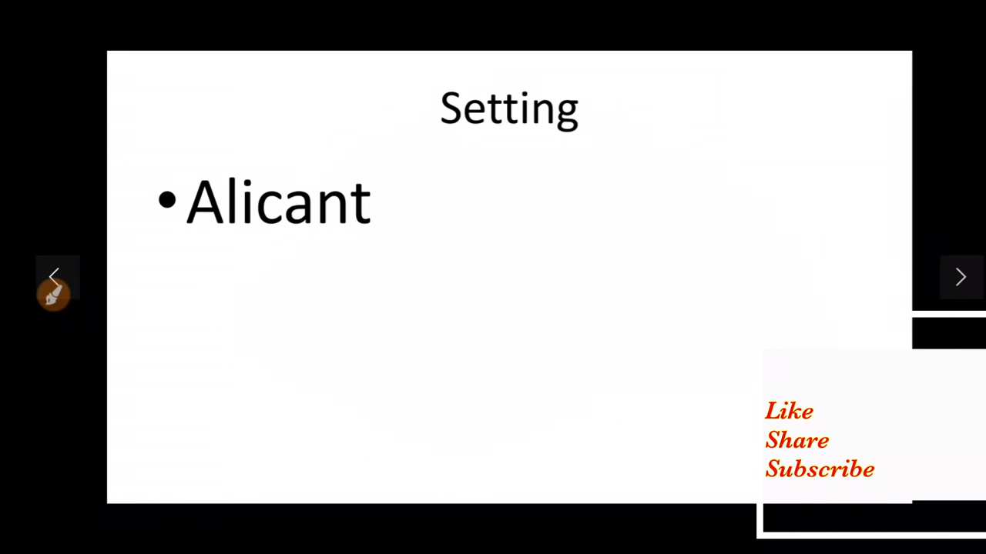
left_click(961, 277)
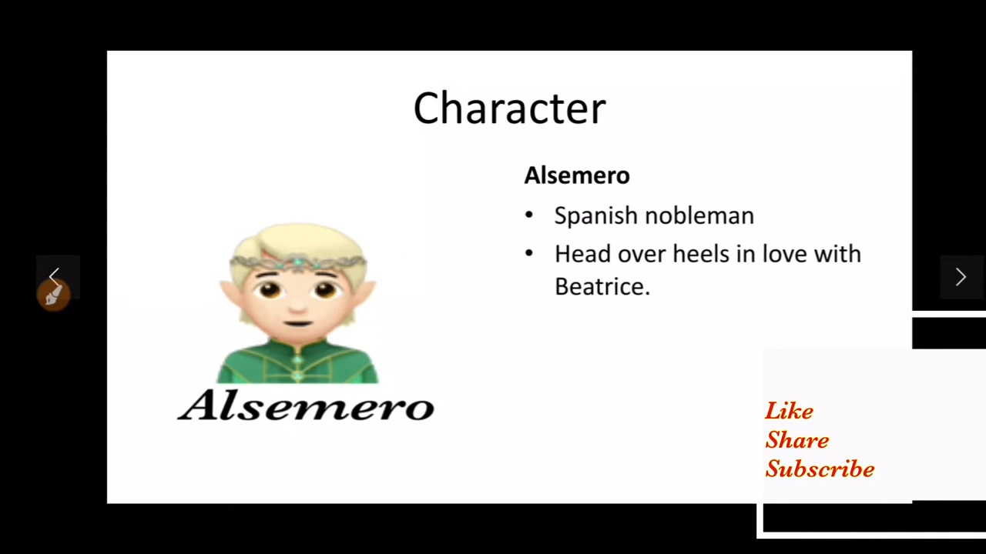
left_click(961, 277)
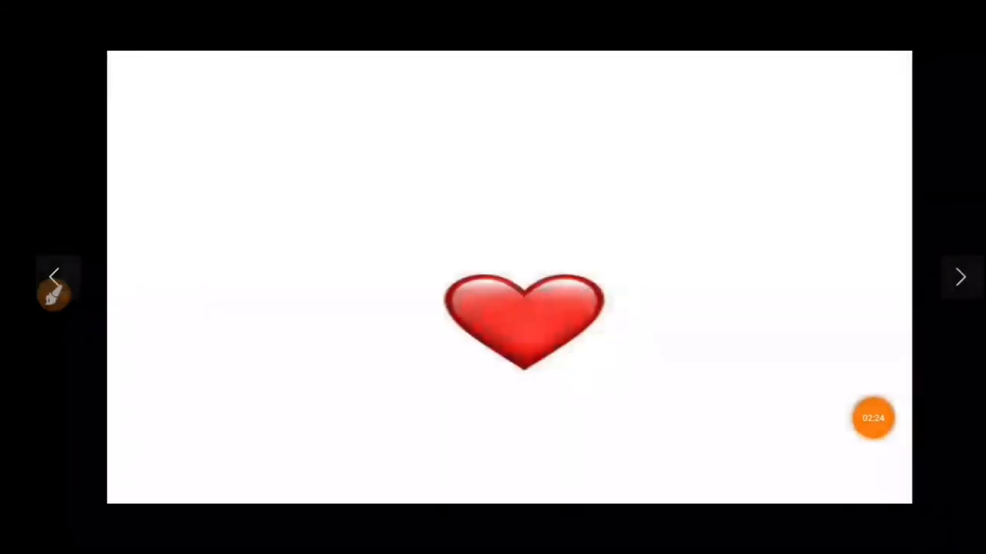
left_click(961, 277)
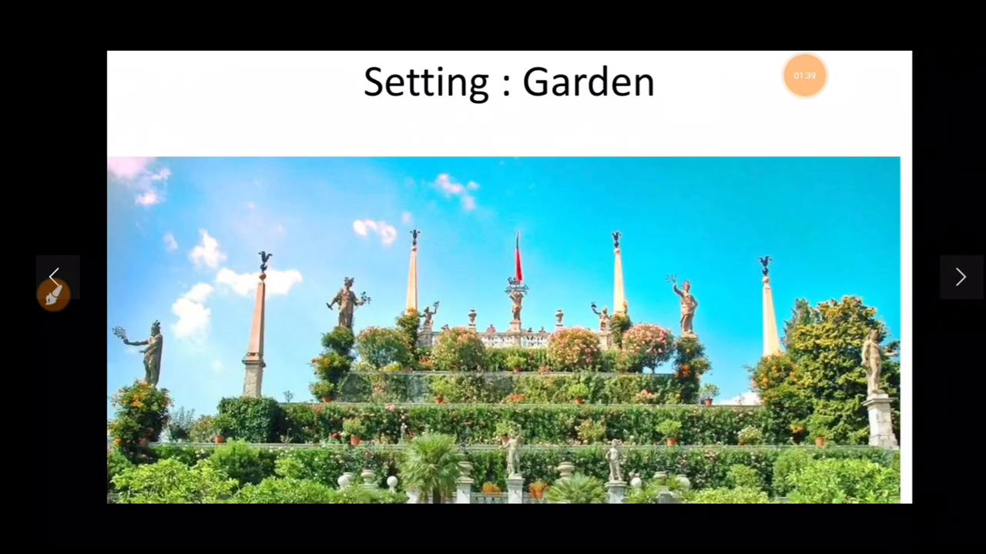